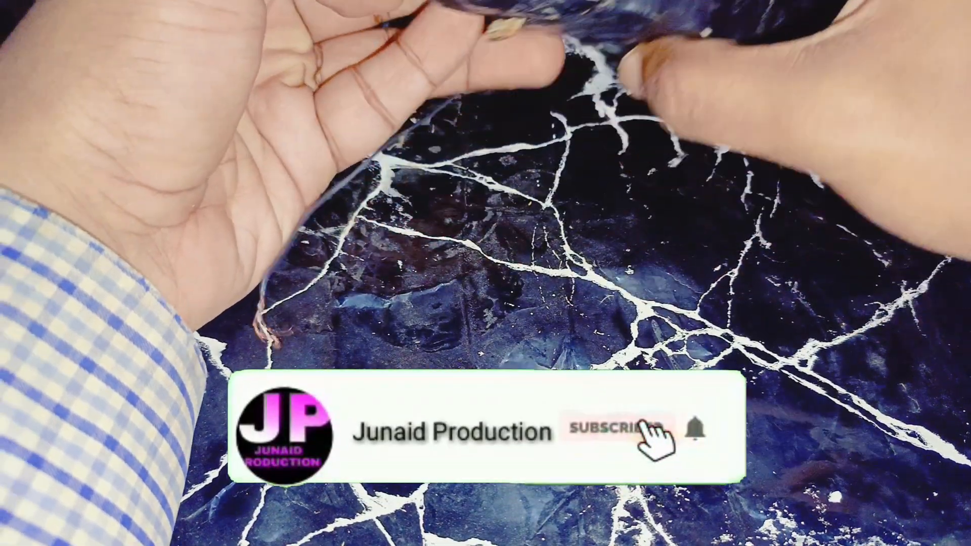
left_click(613, 431)
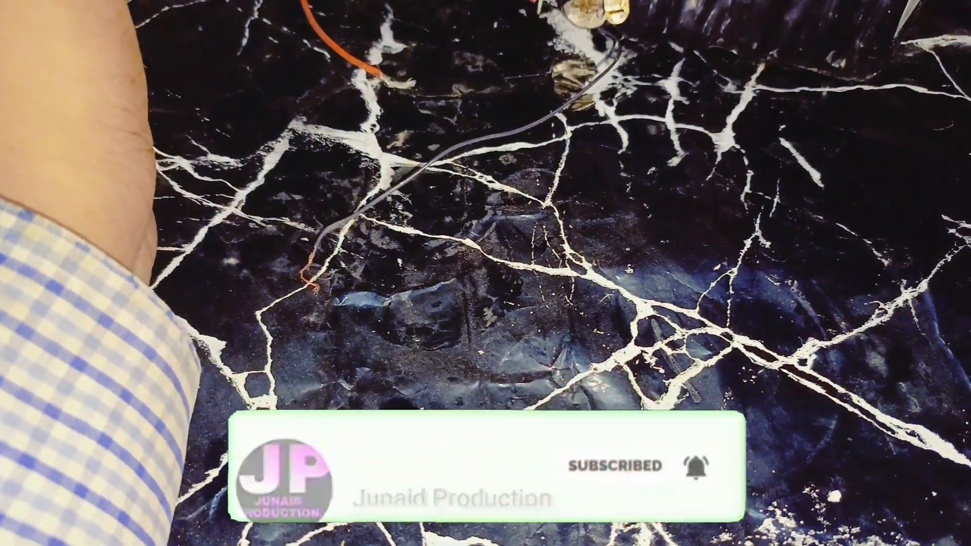